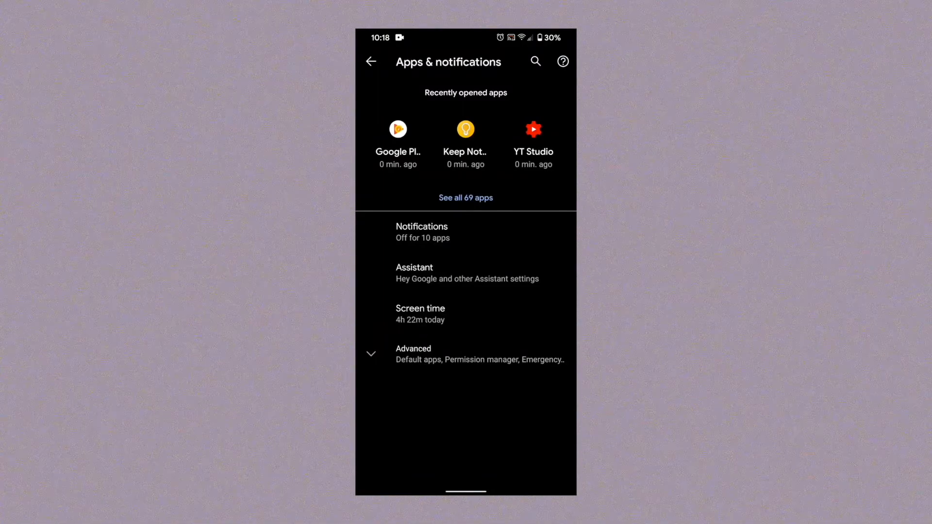
# Step: Enable Show notifications and the Playback channel for Google Play Music
pyautogui.click(396, 128)
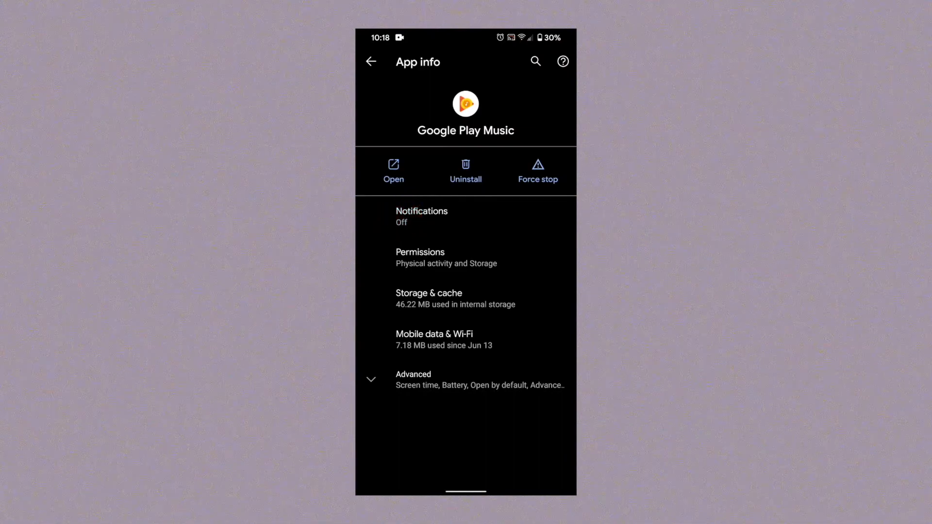
pyautogui.click(421, 216)
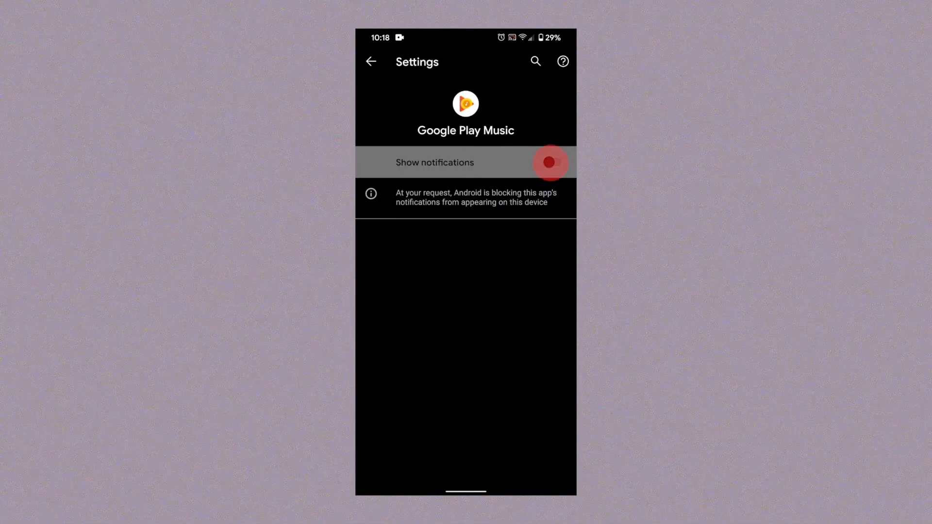
pyautogui.click(551, 162)
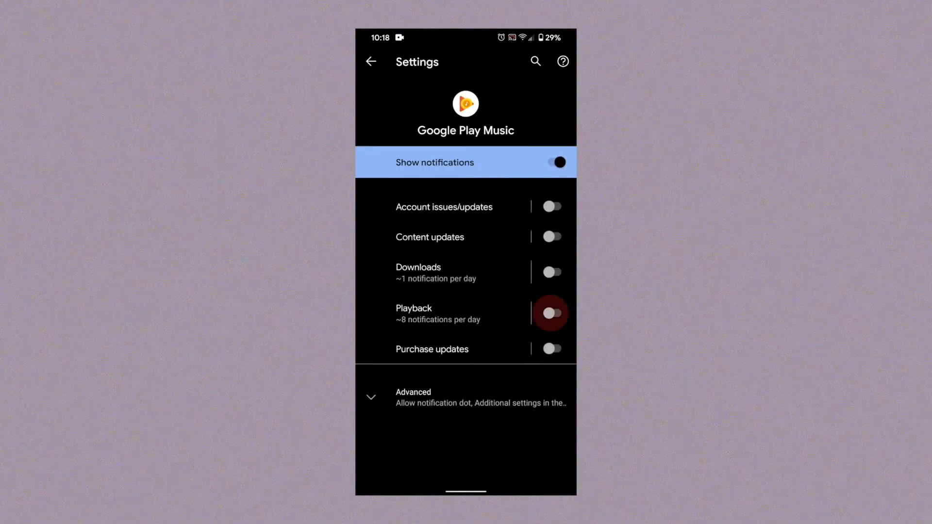
pyautogui.click(551, 312)
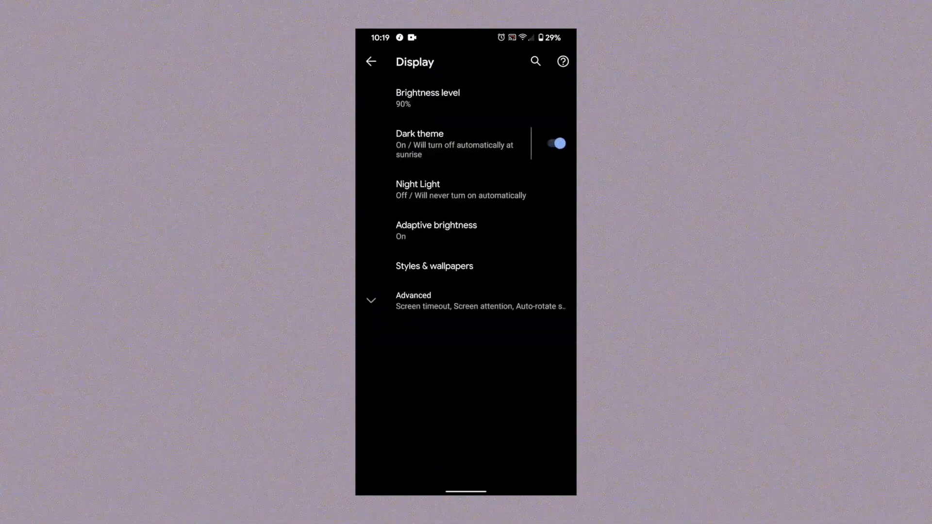
# Step: Switch off Skip lock screen under Display > Advanced > Lock screen display
pyautogui.click(413, 299)
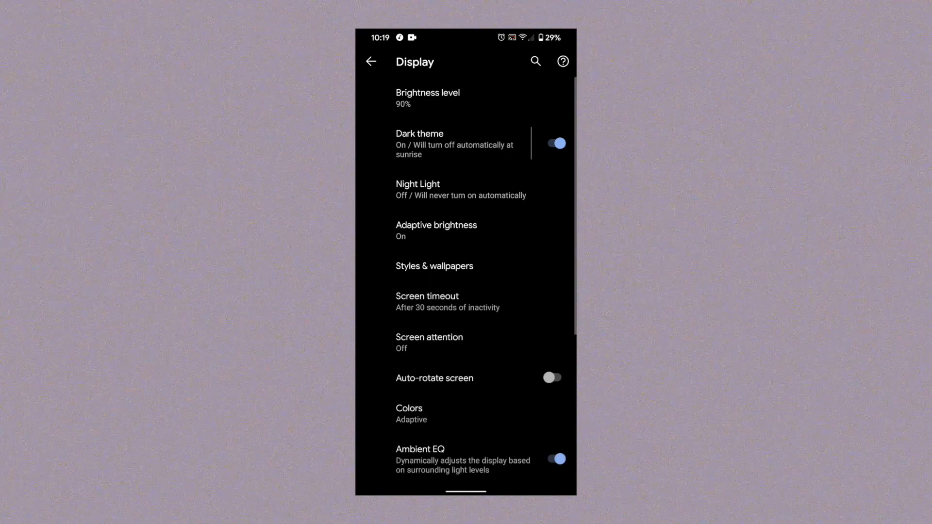
pyautogui.scroll(-3)
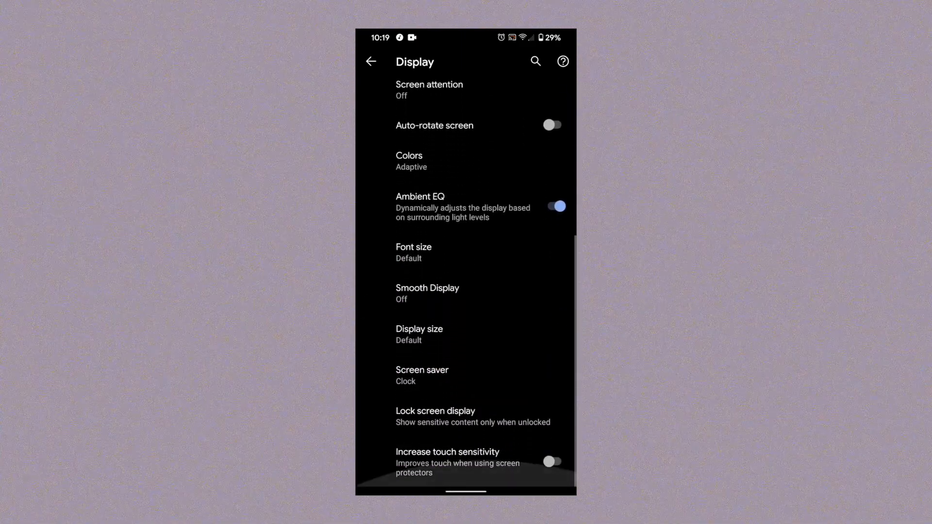
pyautogui.click(435, 416)
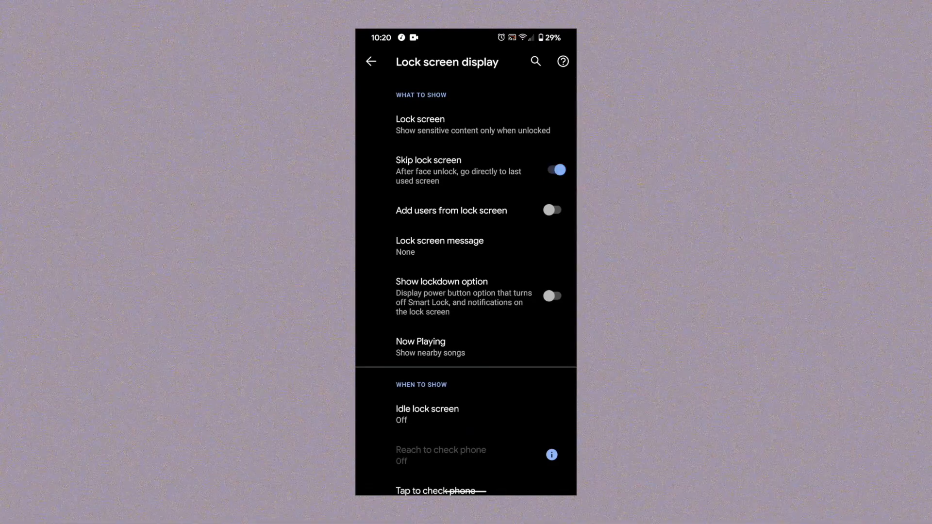
pyautogui.click(551, 169)
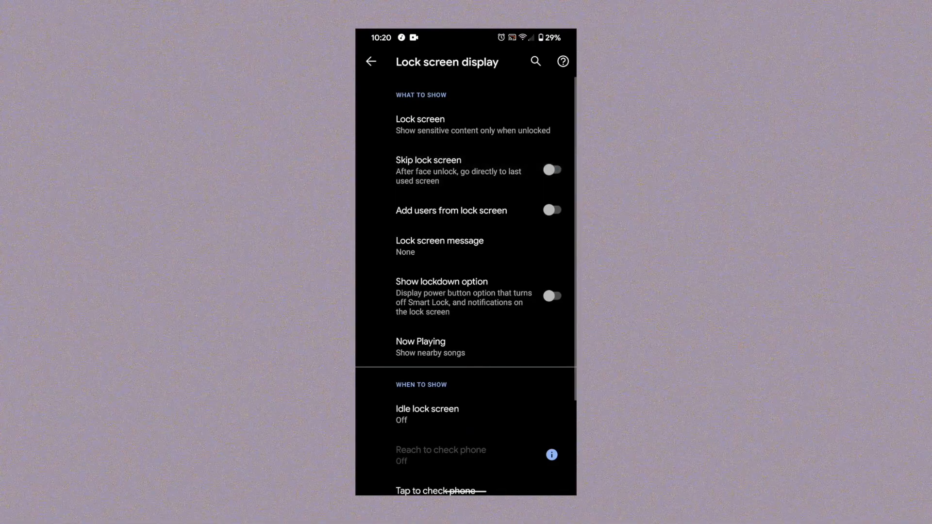